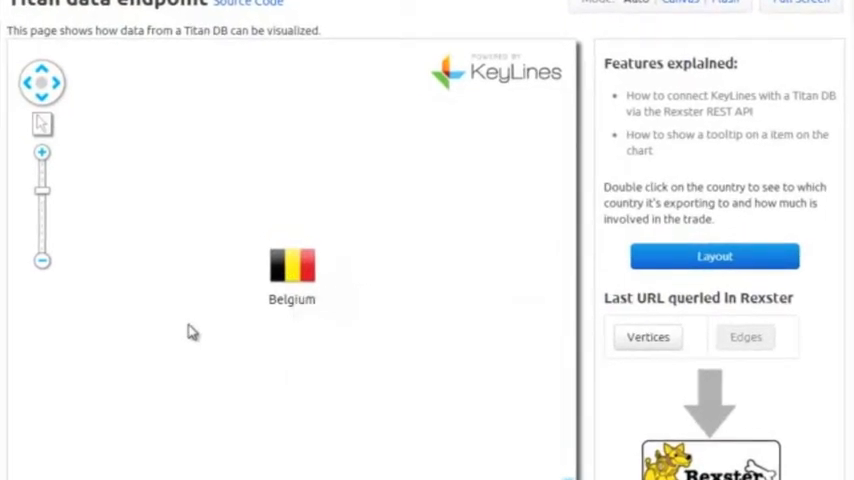
pyautogui.moveTo(217, 327)
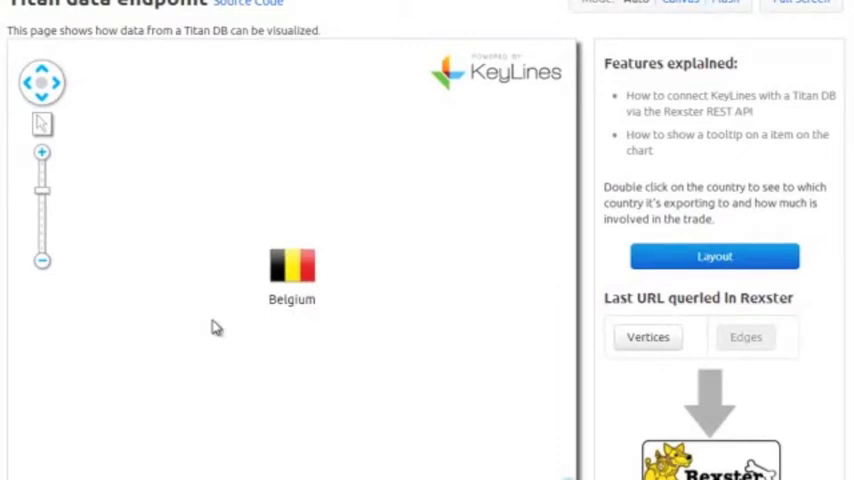
# Step: Expand Belgium into its export trade network
pyautogui.doubleClick(291, 265)
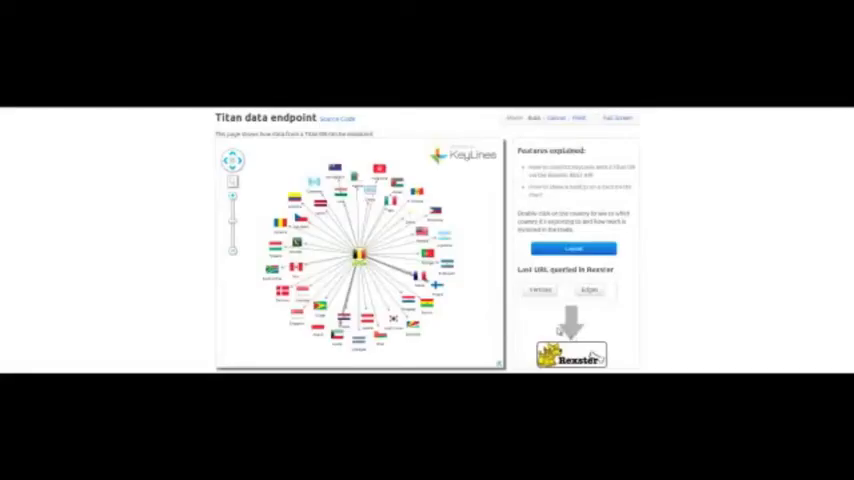
pyautogui.moveTo(535, 310)
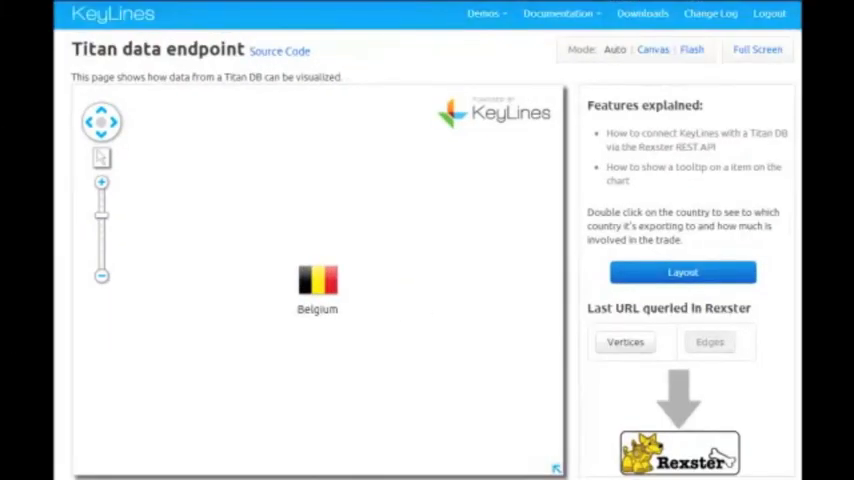
pyautogui.moveTo(350, 256)
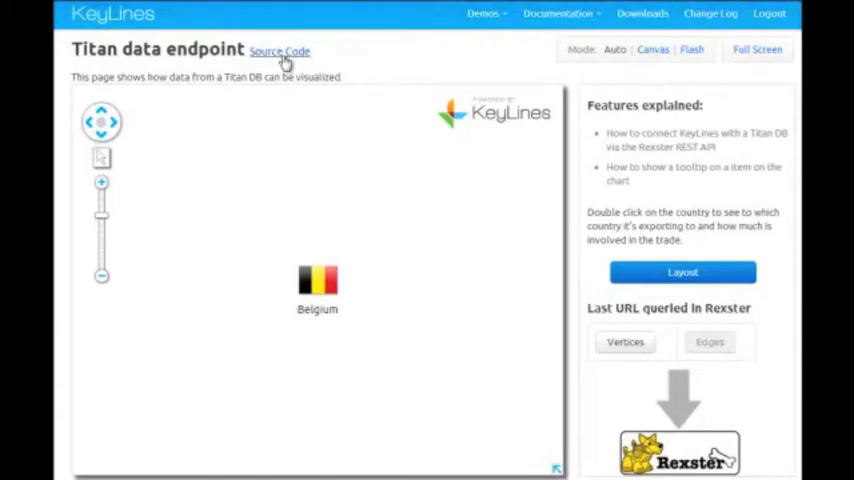
# Step: Open the Titan data endpoint demo's source code via the Source Code link
pyautogui.click(280, 51)
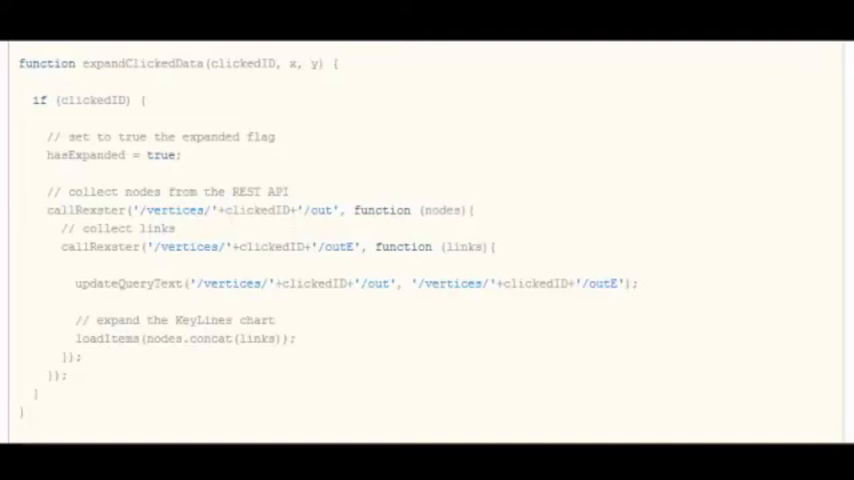
# Step: Scroll the source past expandClickedData to Step 4, the callRexster function
pyautogui.scroll(3)
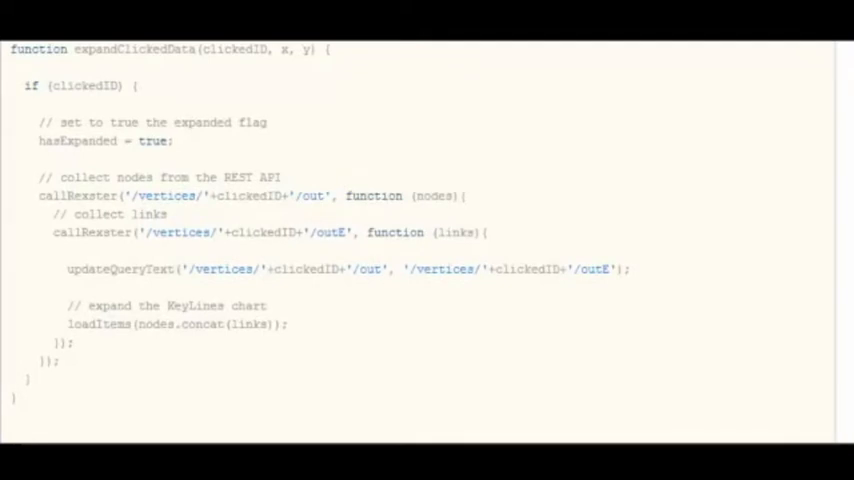
pyautogui.scroll(-3)
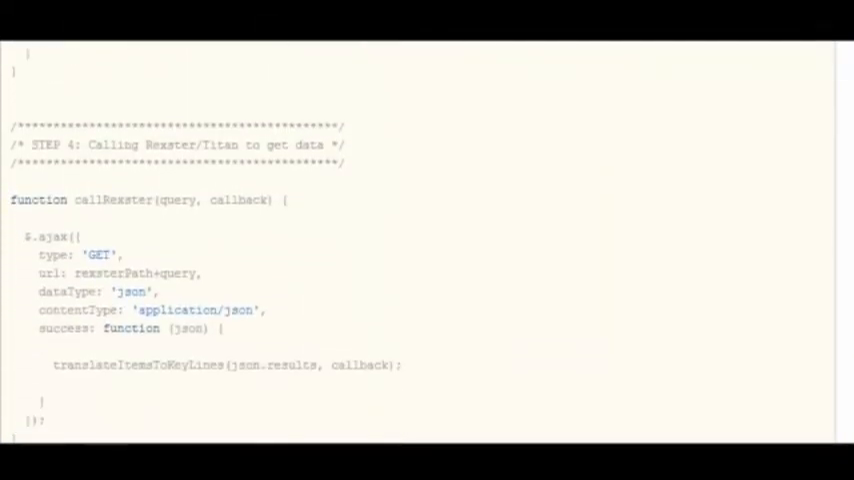
# Step: Scroll down to the Titan to KeyLines Helpers and translateItemsToKeyLines
pyautogui.scroll(-3)
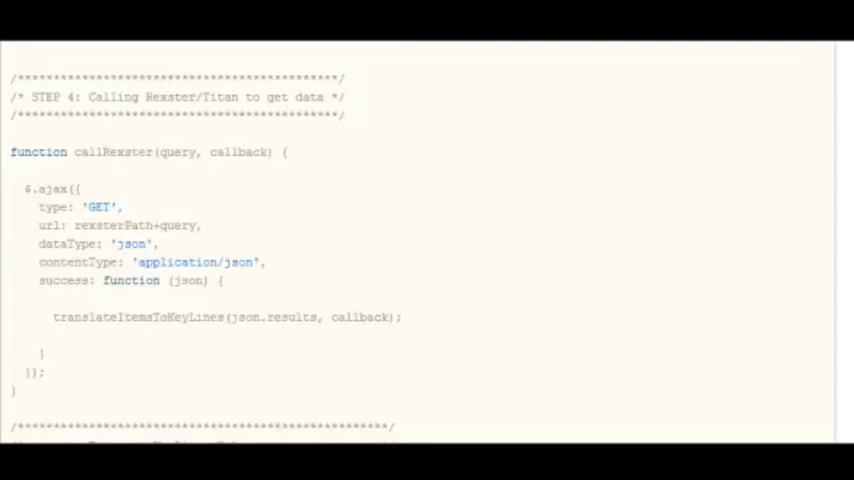
pyautogui.scroll(-3)
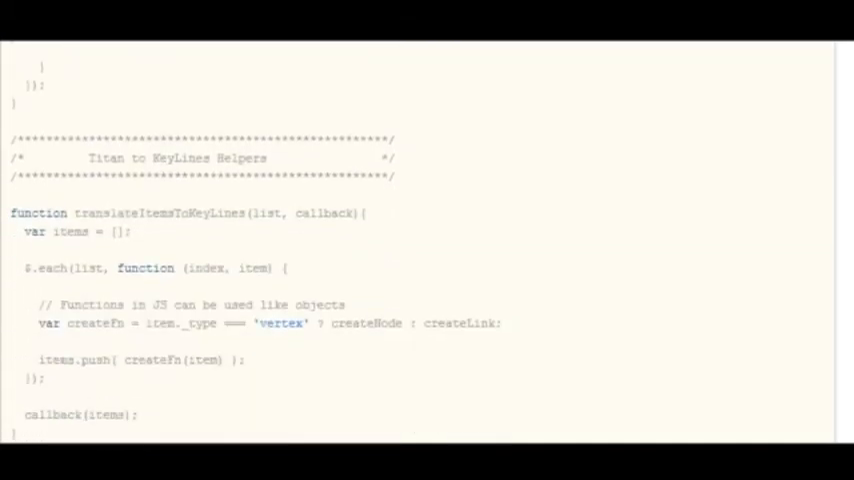
# Step: Scroll through translateItemsToKeyLines and createLink's link-width mapping to where createNode begins
pyautogui.scroll(-3)
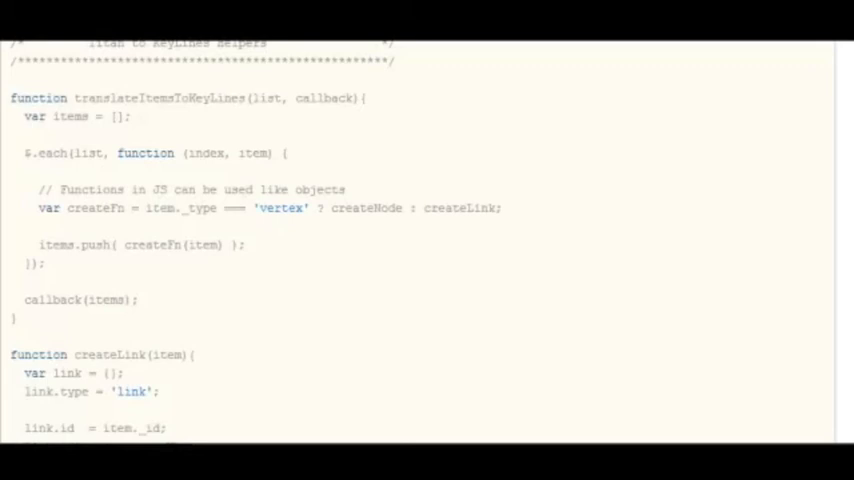
pyautogui.scroll(3)
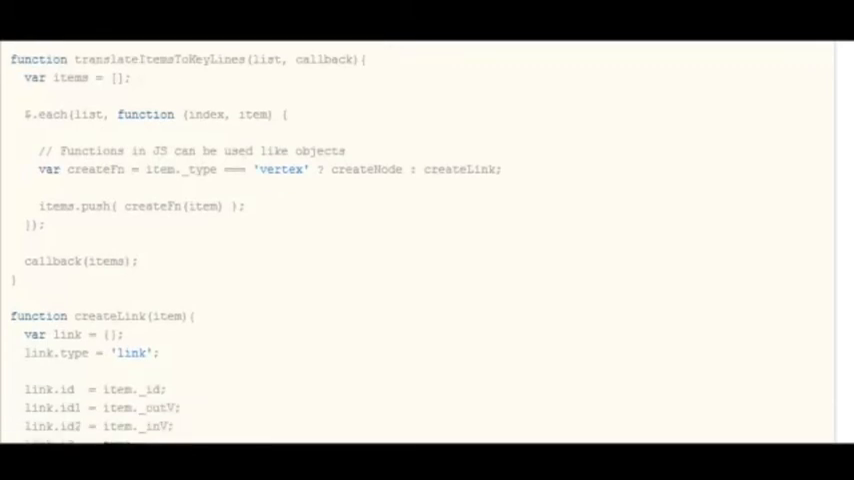
pyautogui.scroll(-3)
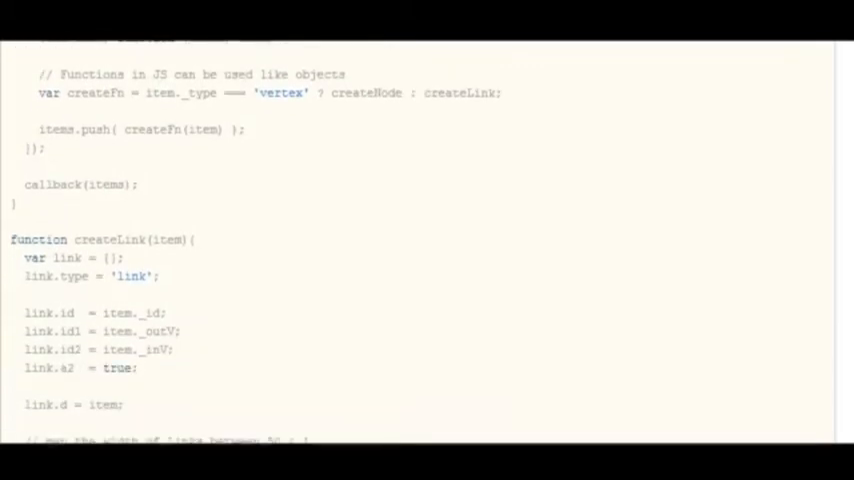
pyautogui.scroll(-3)
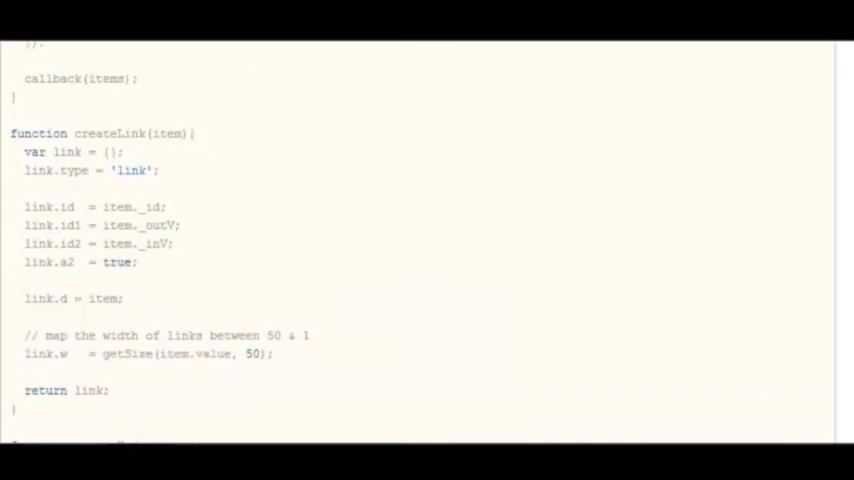
pyautogui.scroll(-3)
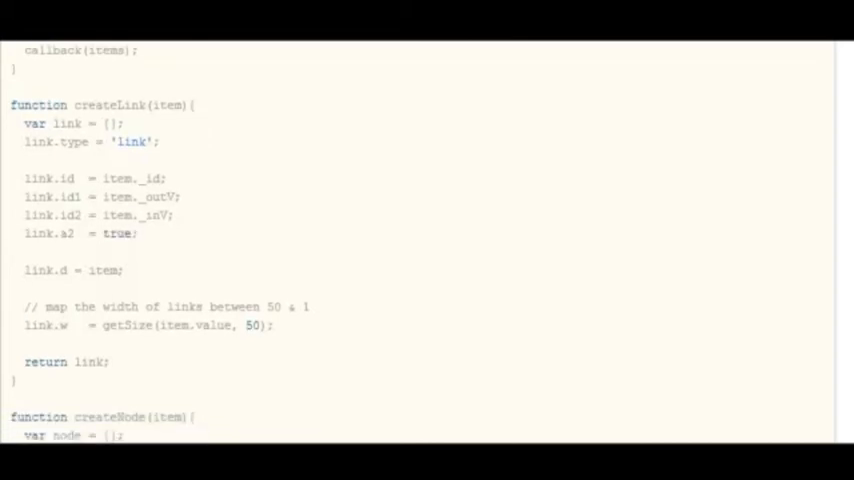
pyautogui.scroll(-3)
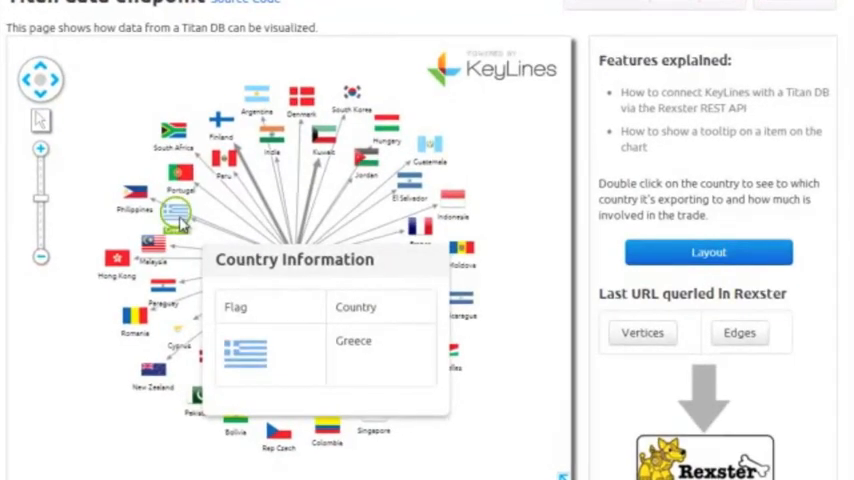
# Step: Double-click the Greece node to reveal the countries it exports to
pyautogui.doubleClick(98, 178)
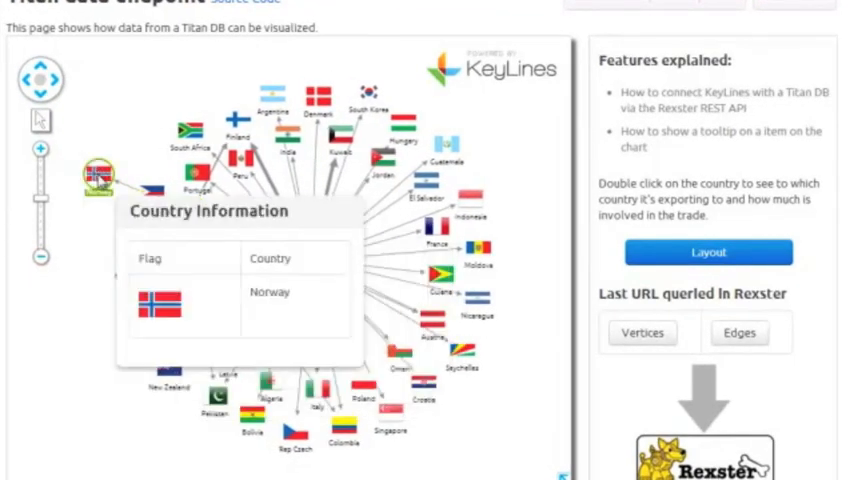